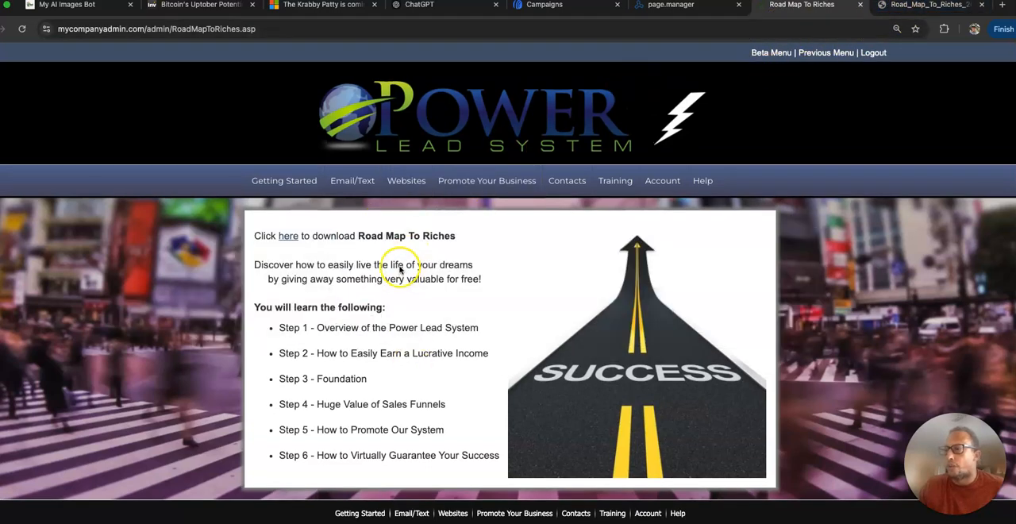
# Open the Road Map To Riches PDF in its own browser tab
pyautogui.click(929, 5)
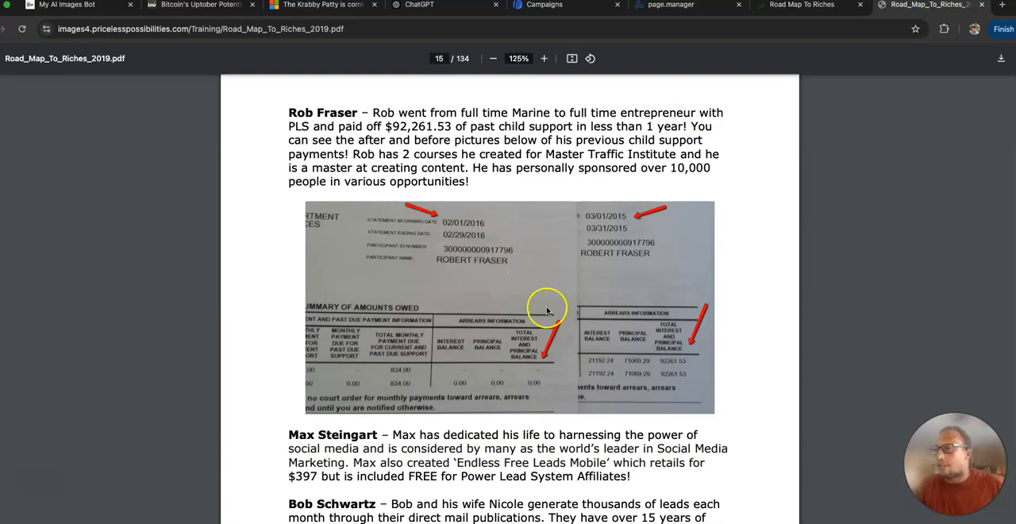
pyautogui.moveTo(572, 115)
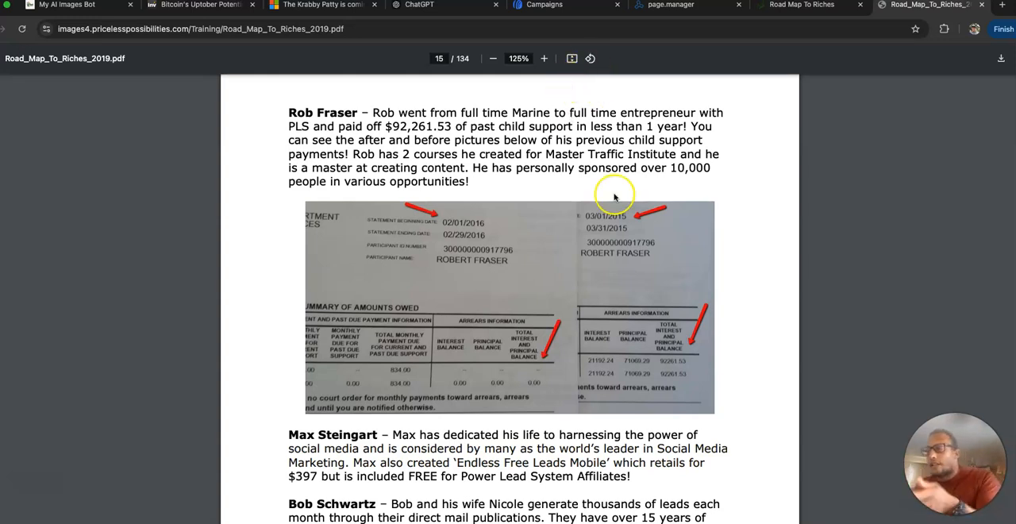
pyautogui.moveTo(618, 230)
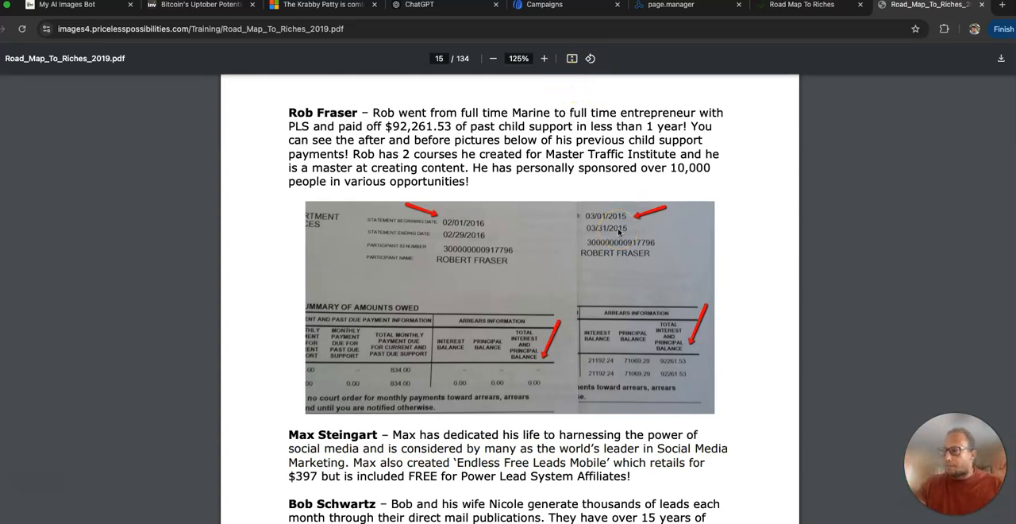
pyautogui.moveTo(621, 232)
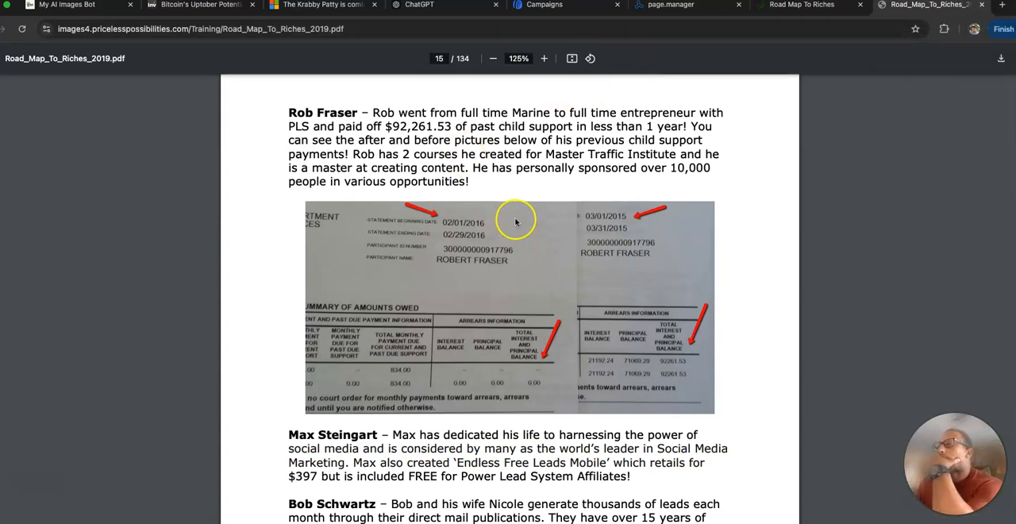
pyautogui.moveTo(287, 219)
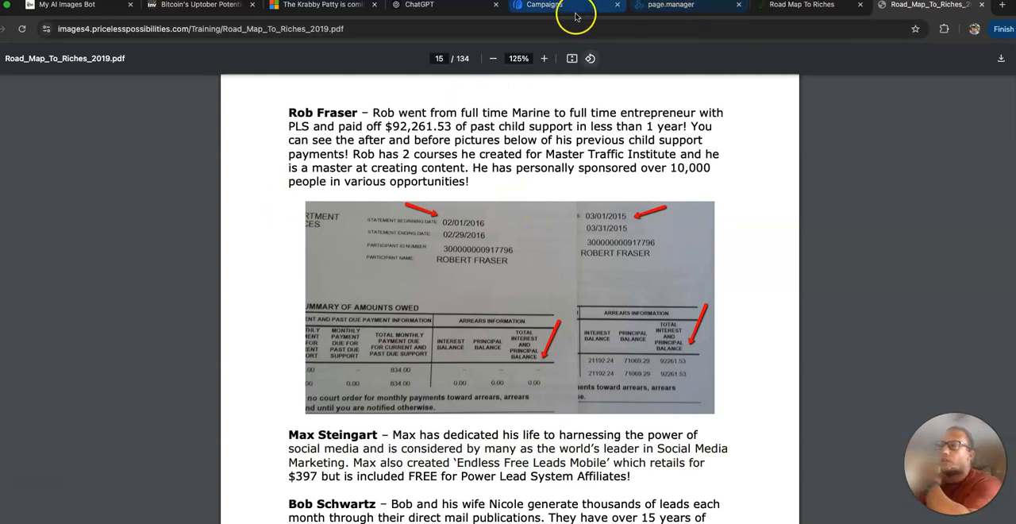
pyautogui.moveTo(566, 5)
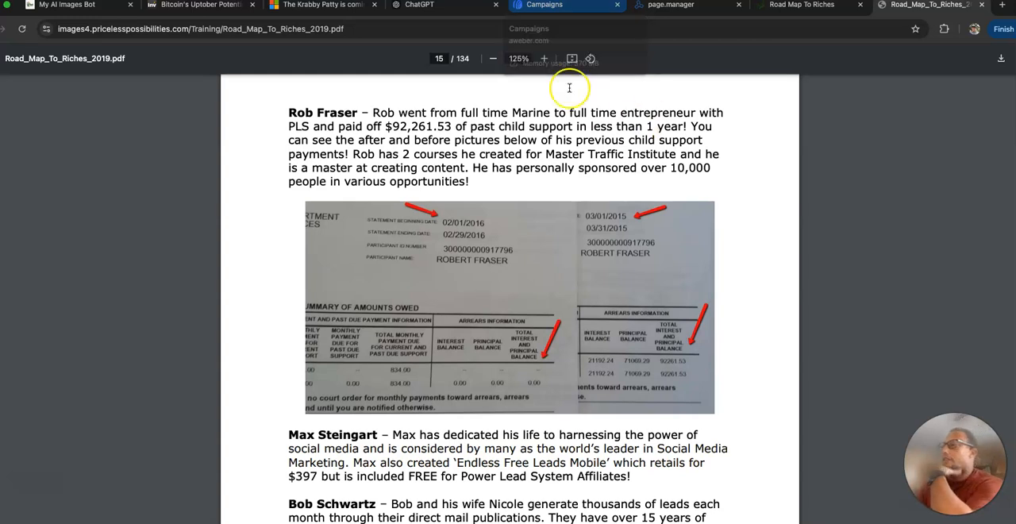
# Switch from the PDF's page 15 child-support proof back to the Road Map To Riches tab
pyautogui.click(802, 6)
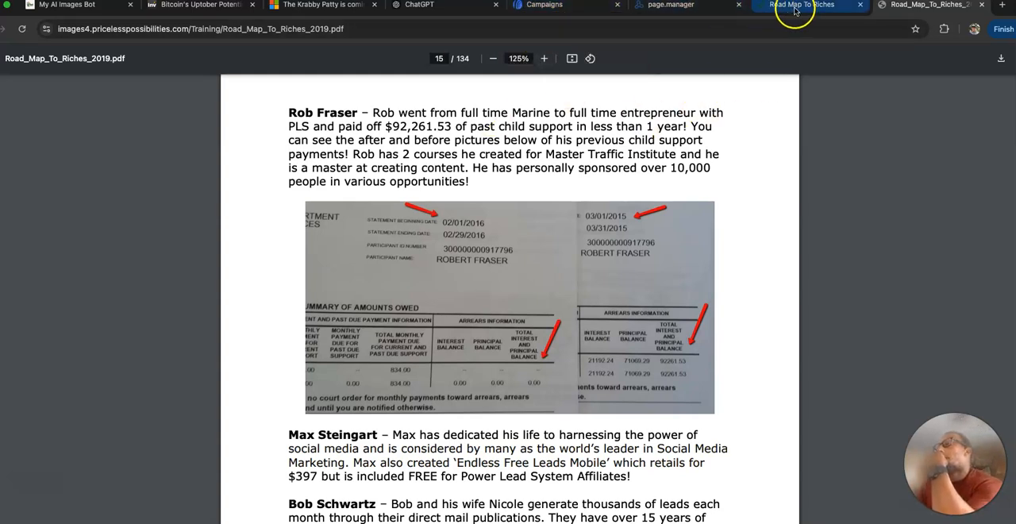
pyautogui.click(921, 6)
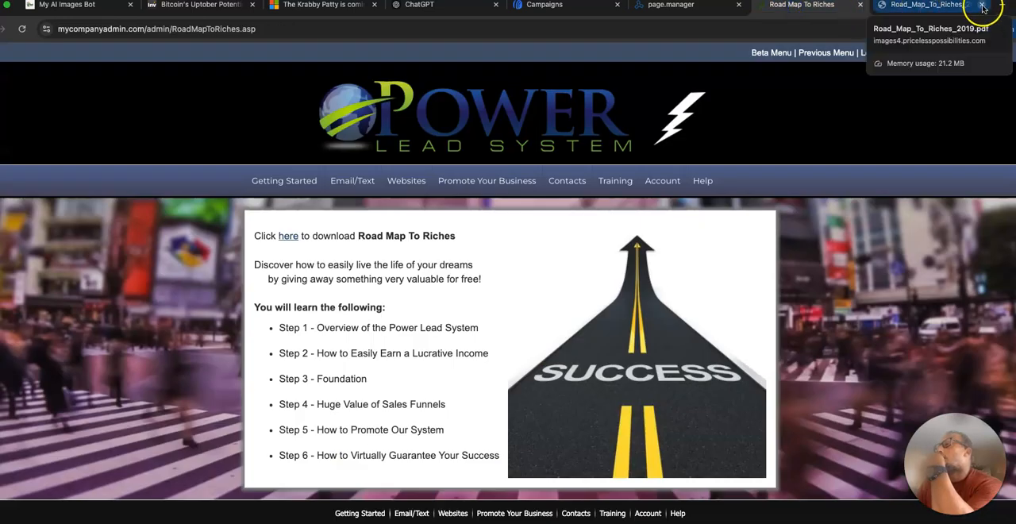